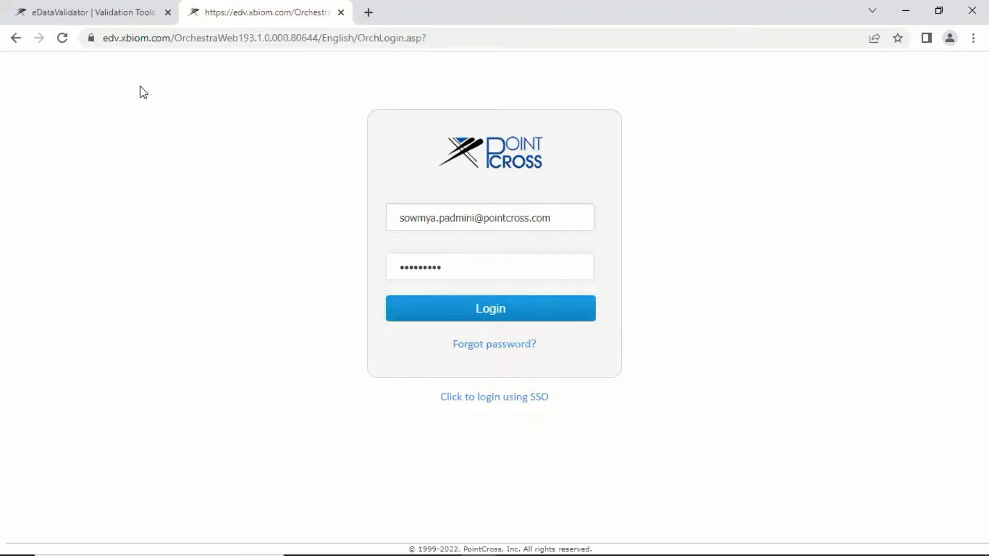
Log in with the entered credentials and reach the Dashboard of validation applications
left_click(489, 265)
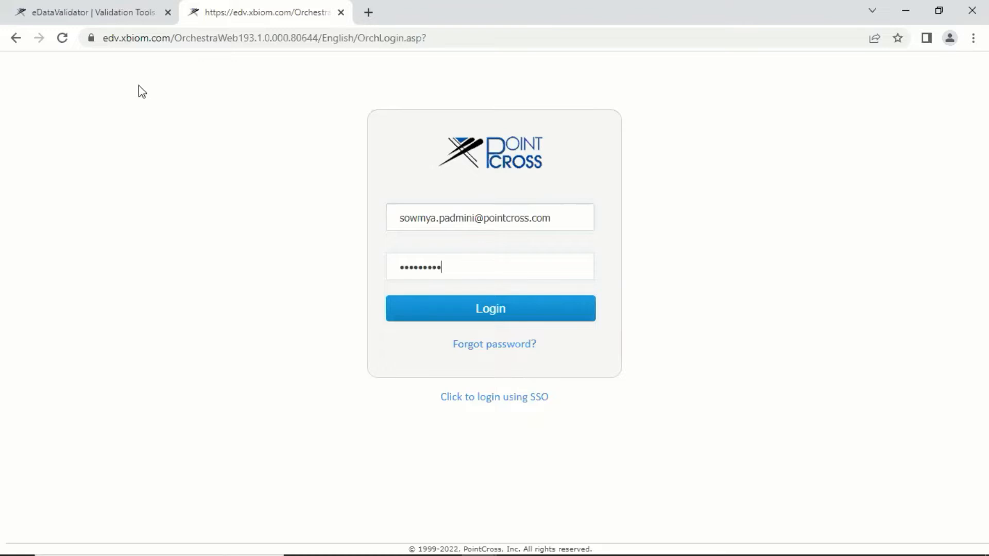
mouse_move(105, 45)
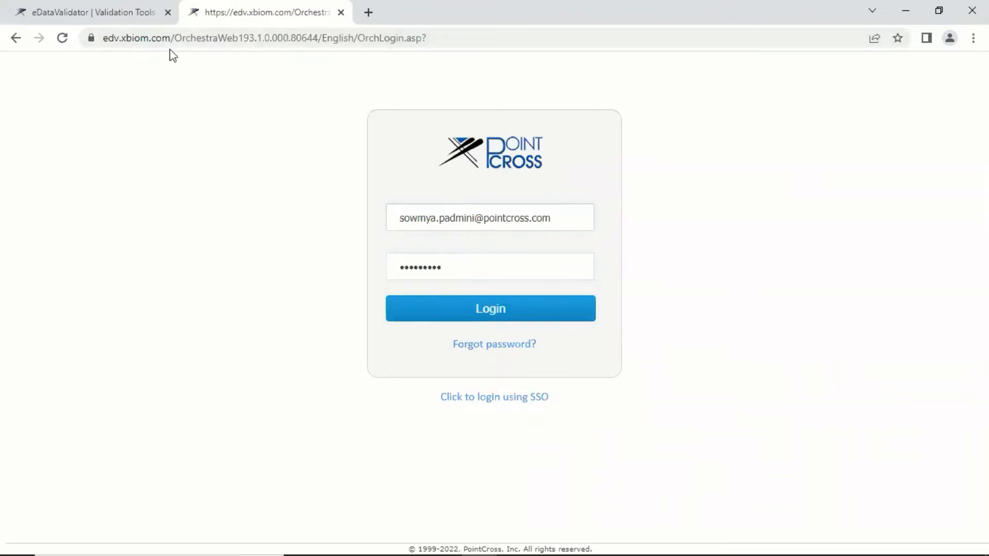
mouse_move(382, 240)
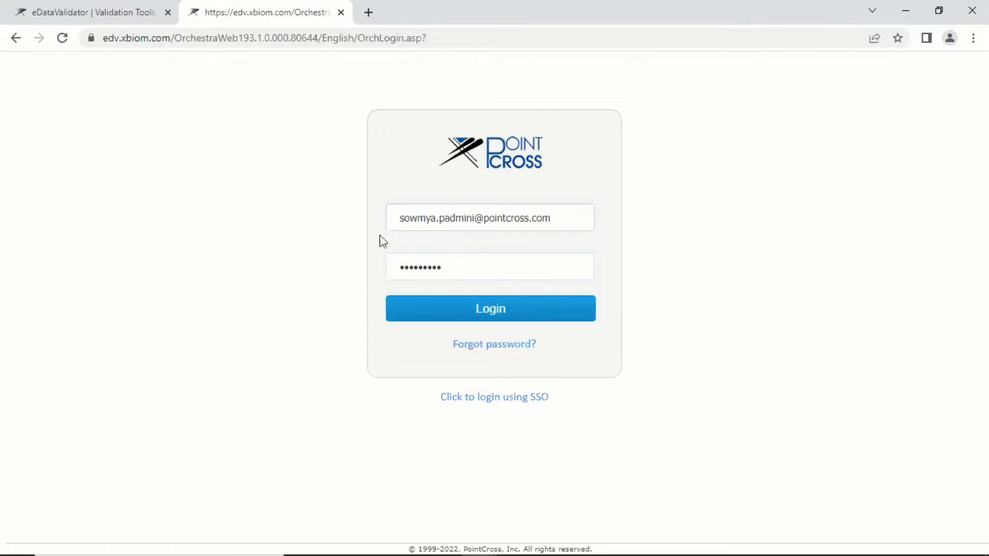
mouse_move(451, 319)
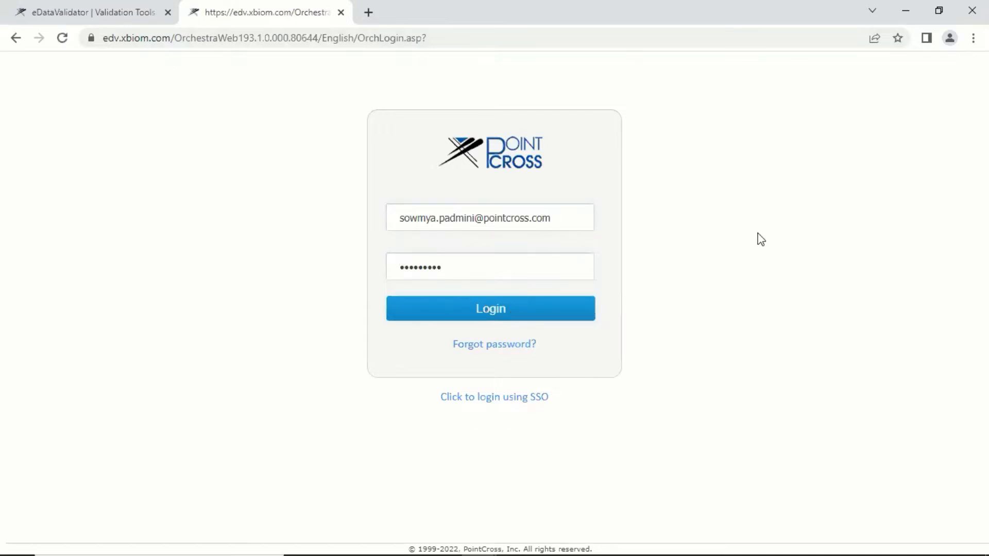
left_click(489, 309)
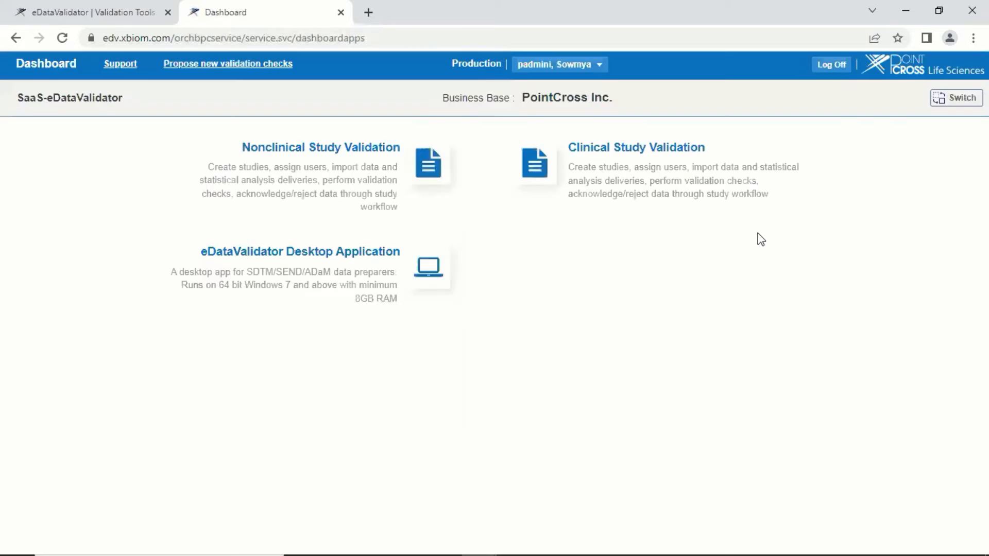
mouse_move(302, 381)
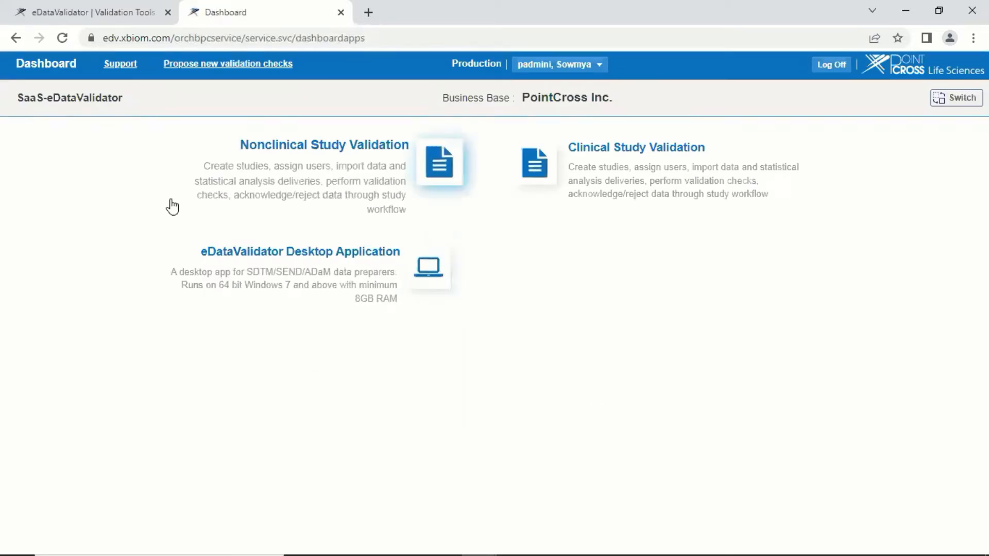
mouse_move(398, 169)
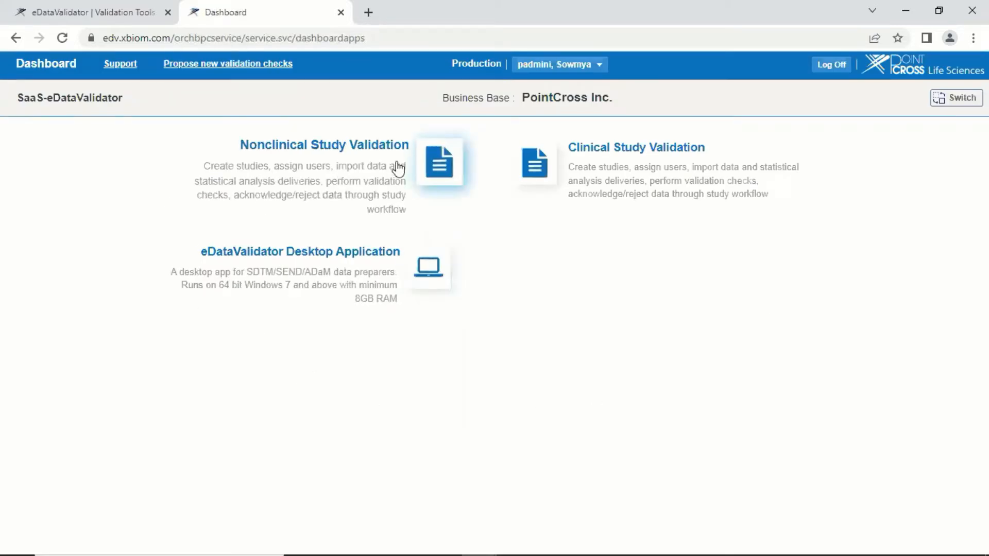
mouse_move(624, 167)
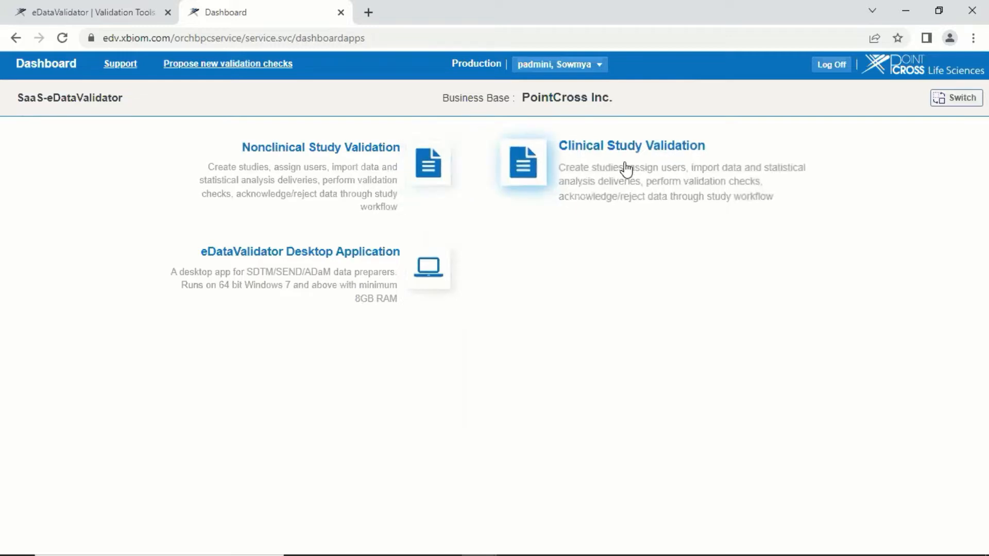
mouse_move(598, 212)
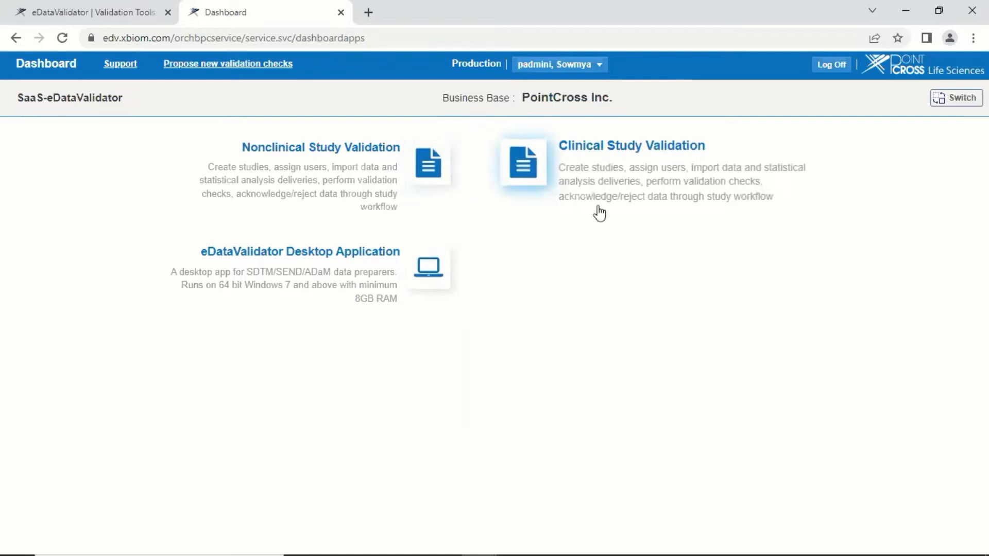
mouse_move(333, 272)
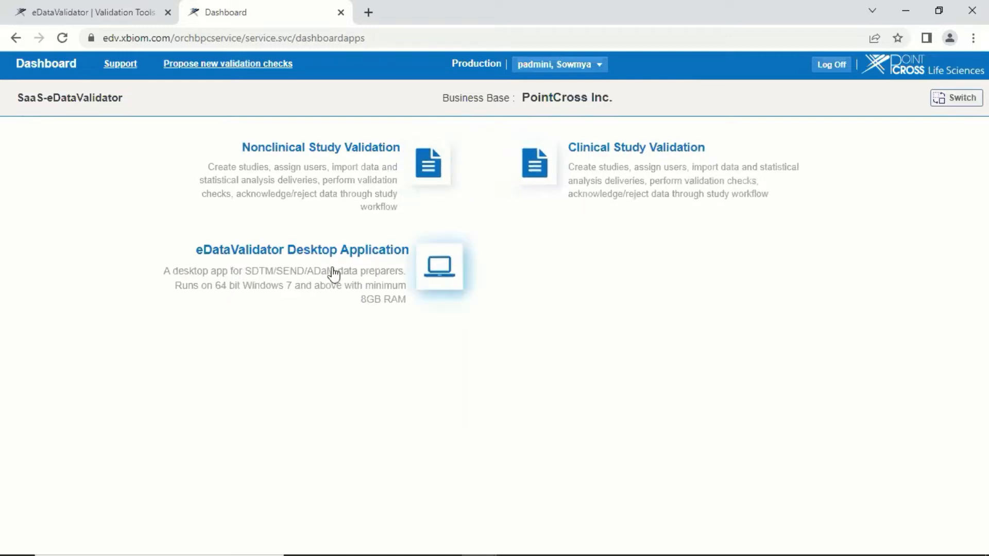
mouse_move(336, 322)
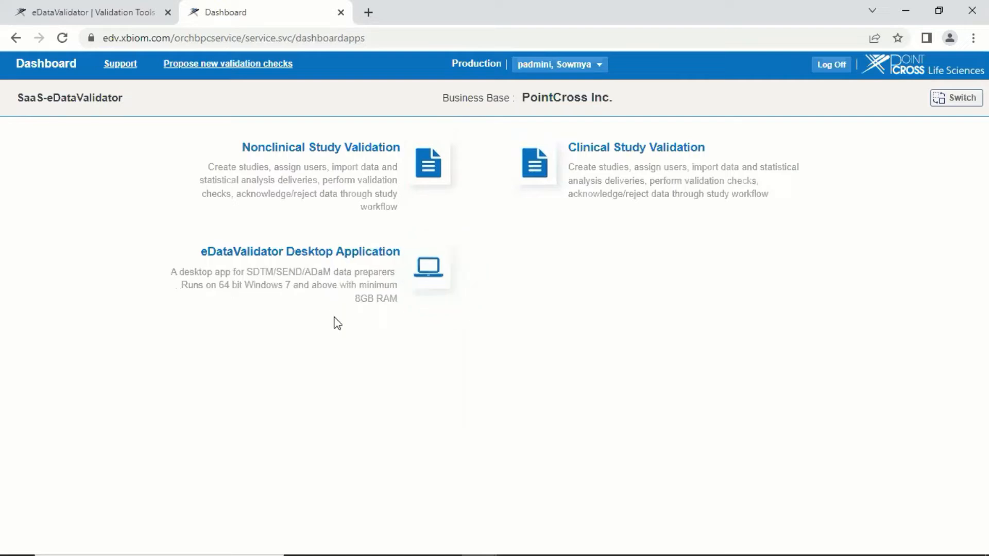
mouse_move(479, 328)
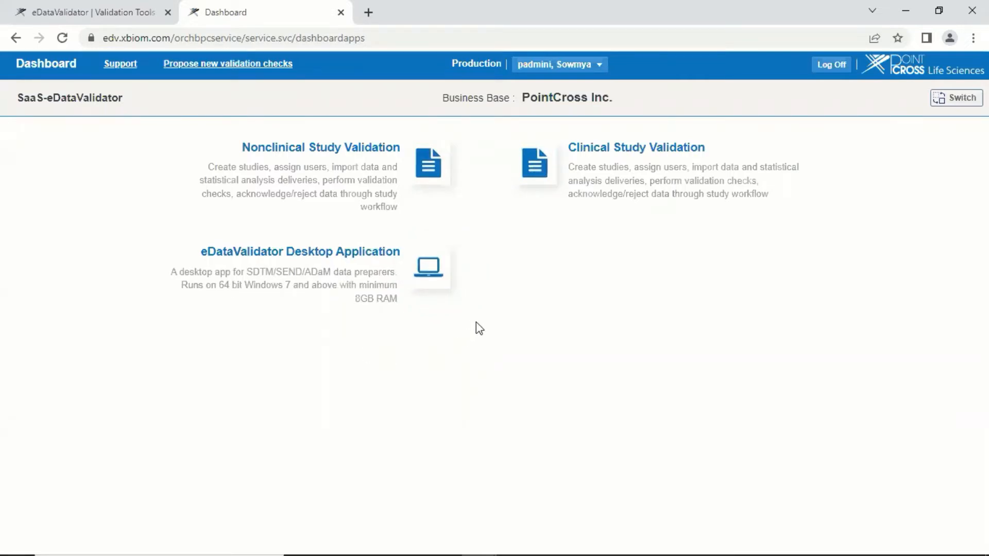
mouse_move(521, 163)
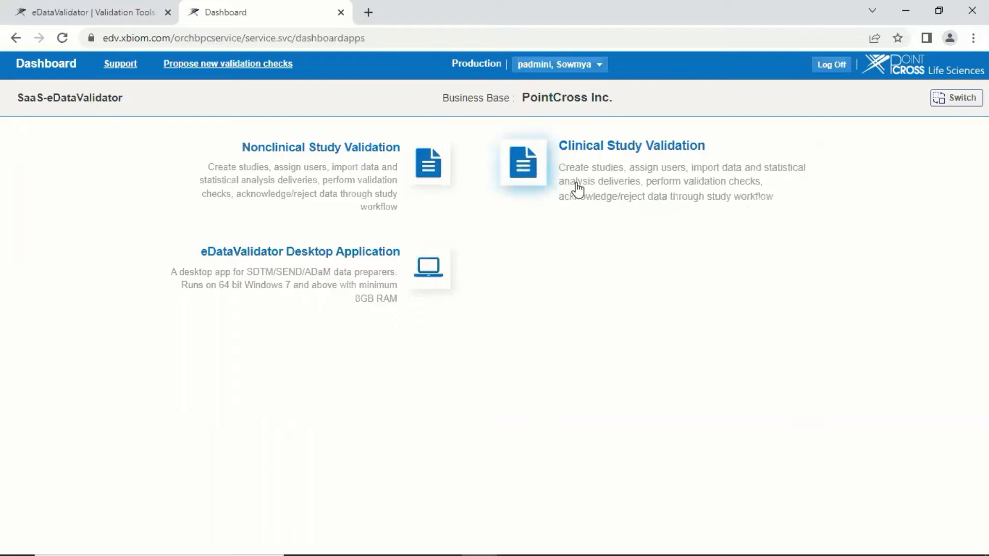
mouse_move(597, 188)
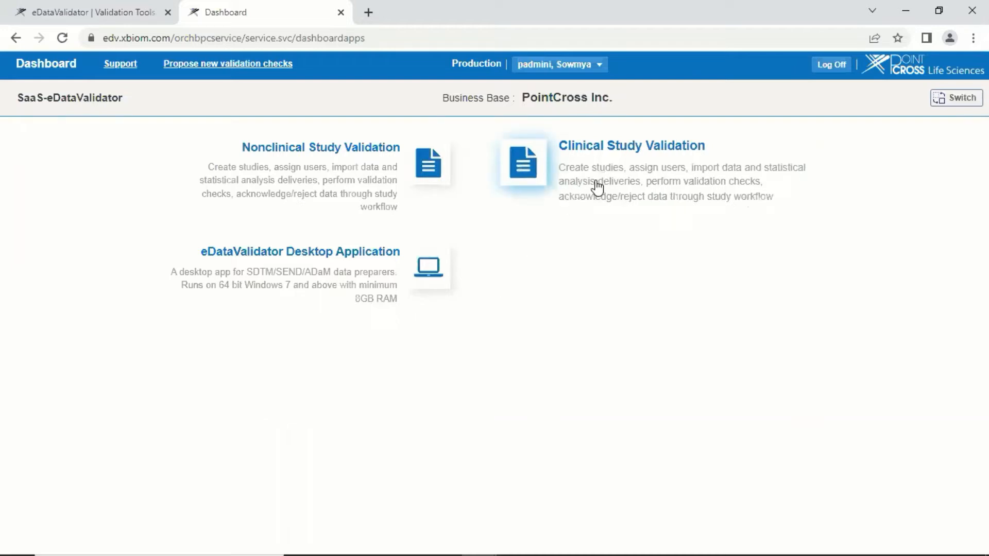
mouse_move(601, 172)
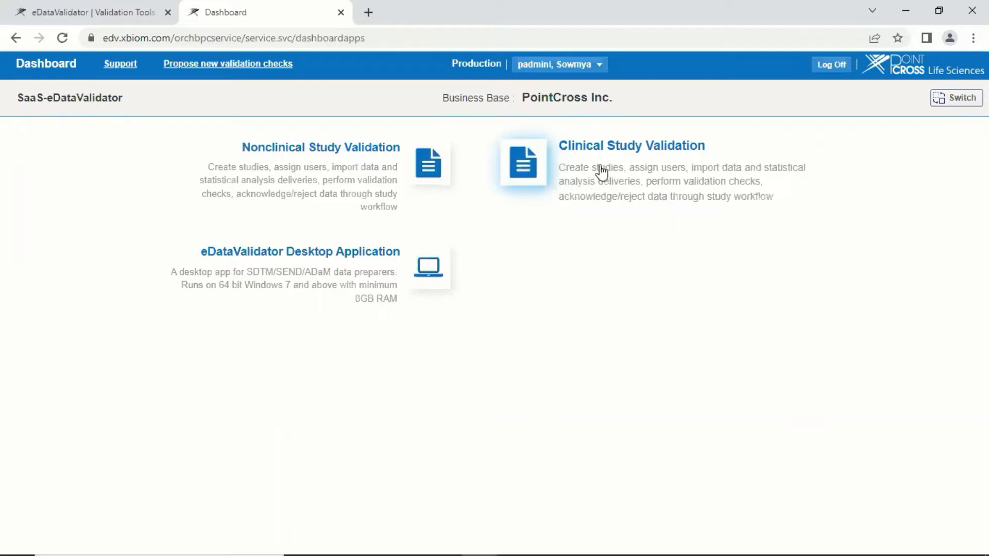
Under Clinical Study Validation, create study SSP-001, then save and promote it
left_click(521, 163)
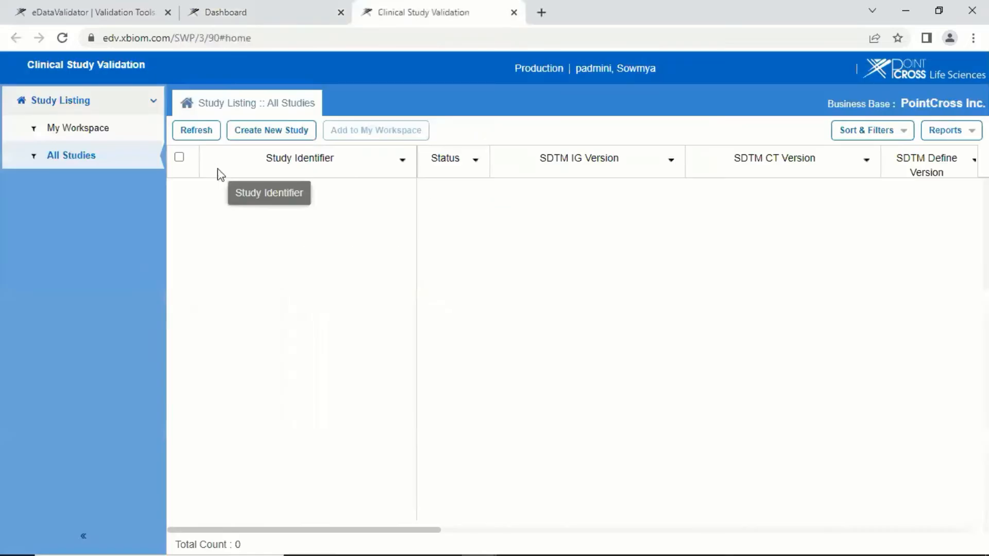
left_click(271, 131)
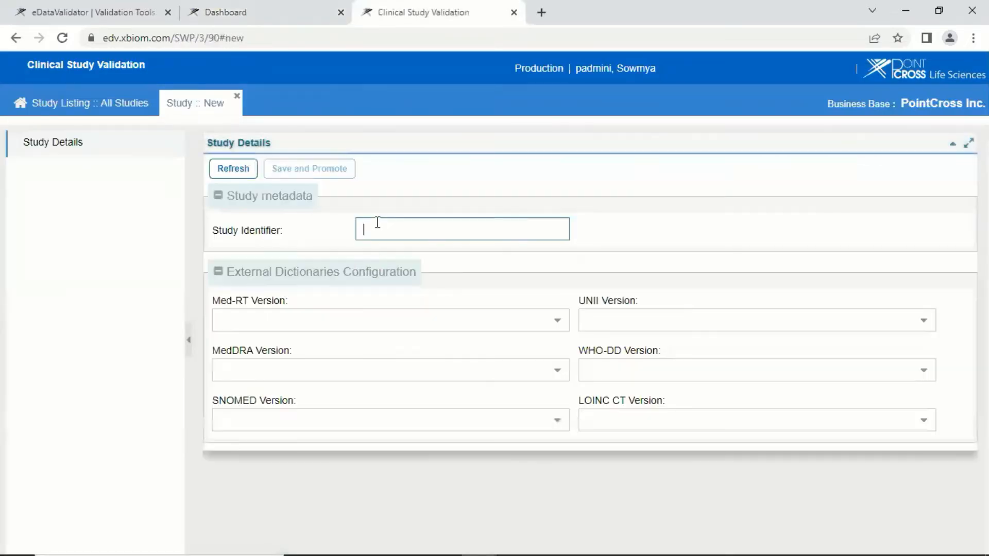
type("SSP-001")
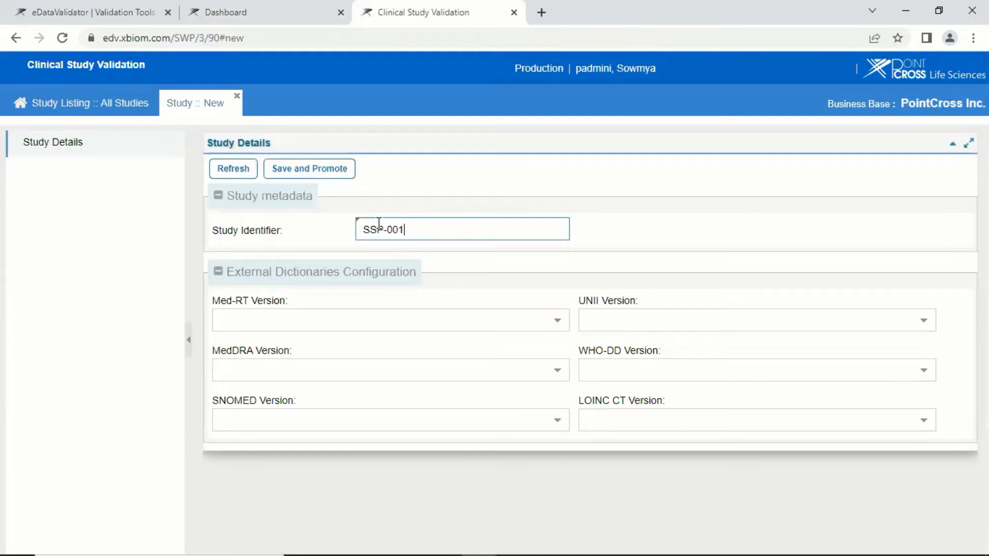
left_click(309, 168)
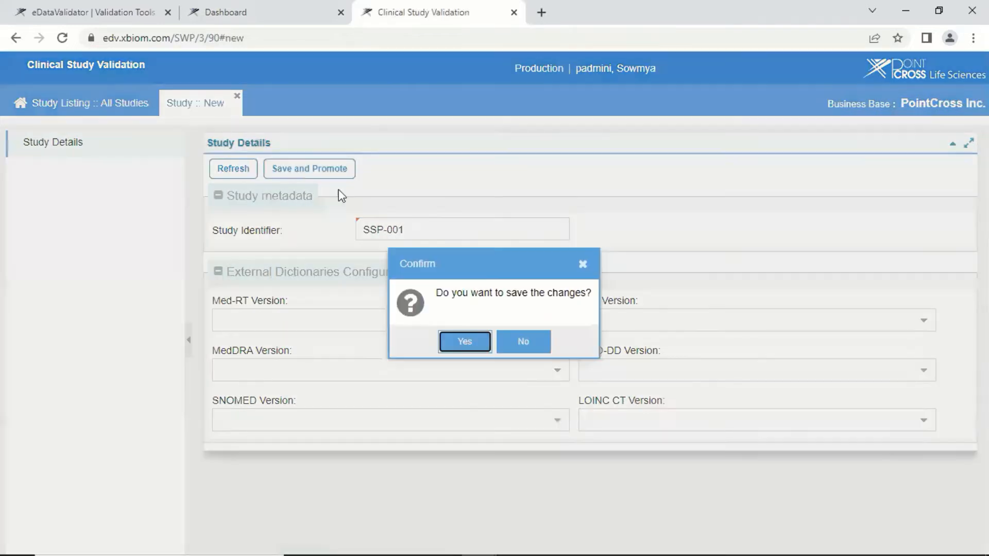
left_click(465, 341)
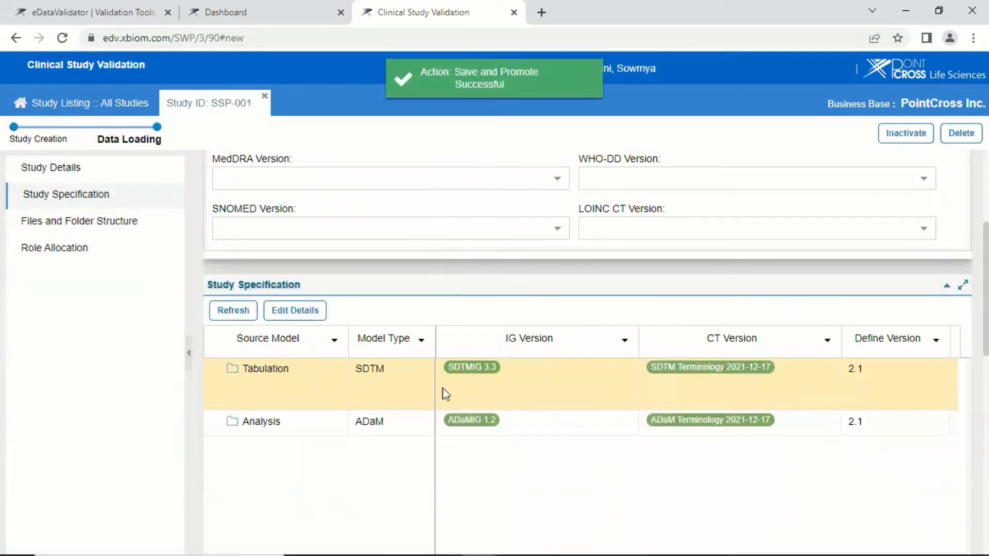
Edit and save the Tabulation model details with Define version 2.0 and its validation rules
left_click(294, 310)
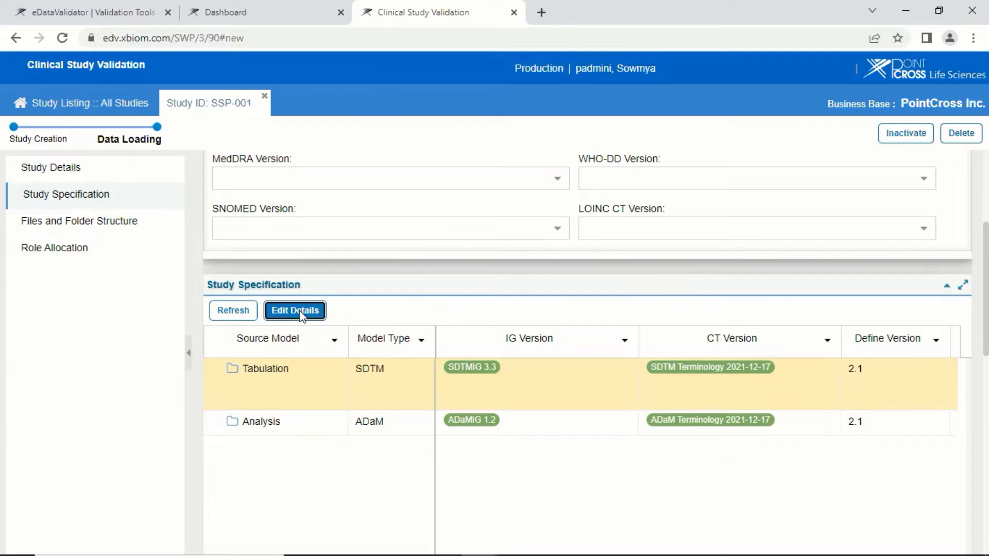
left_click(294, 310)
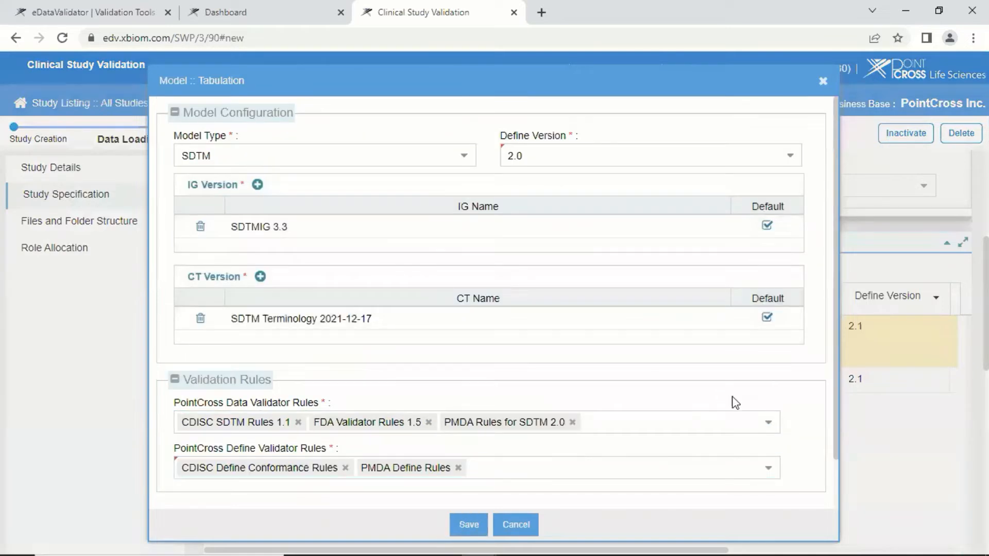
left_click(768, 423)
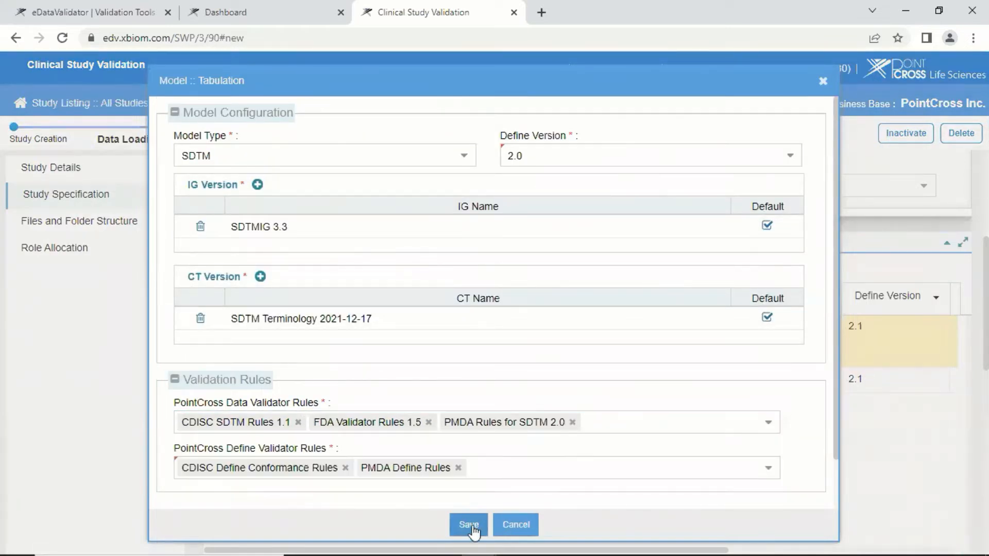
left_click(468, 525)
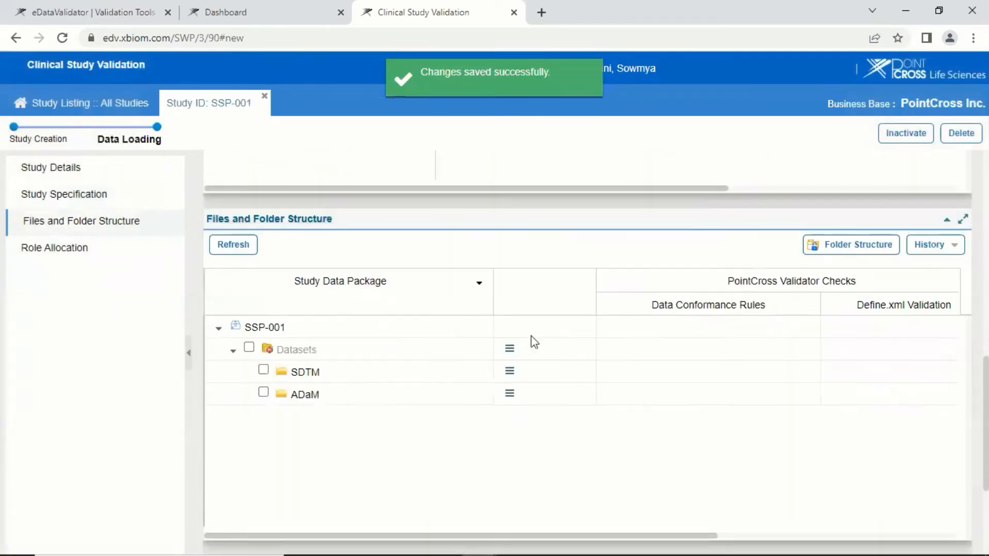
mouse_move(381, 390)
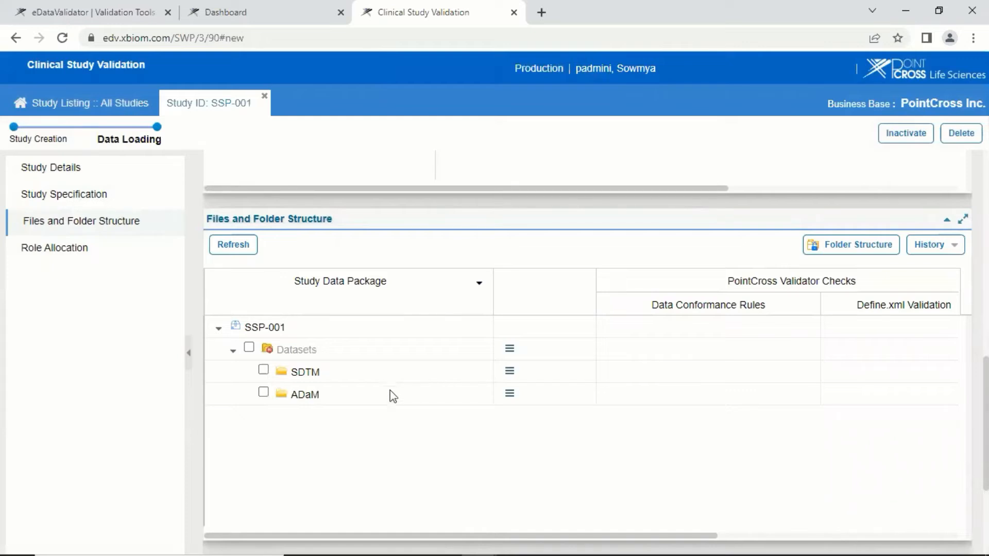
mouse_move(512, 376)
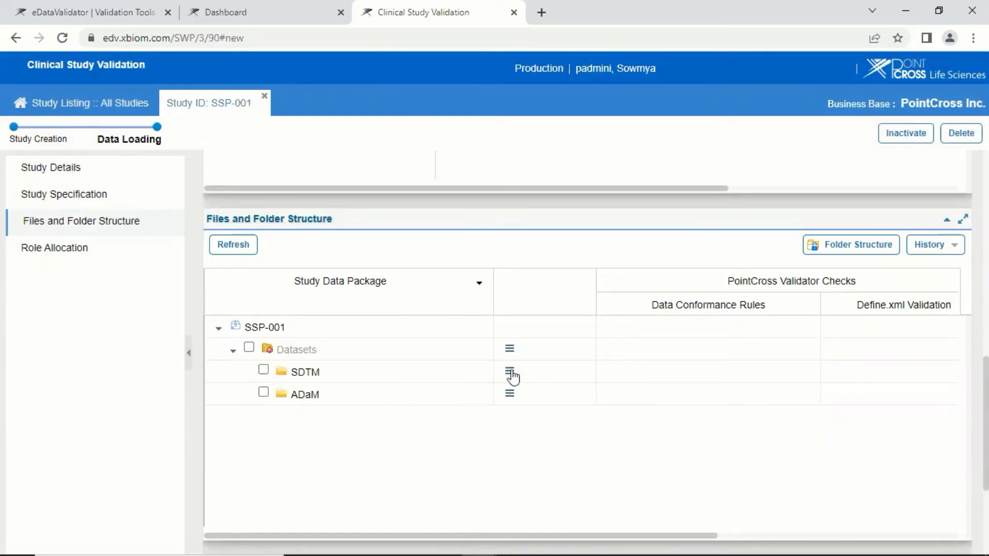
Choose Upload Files from the SDTM folder's actions to get the Add Documents window
left_click(511, 371)
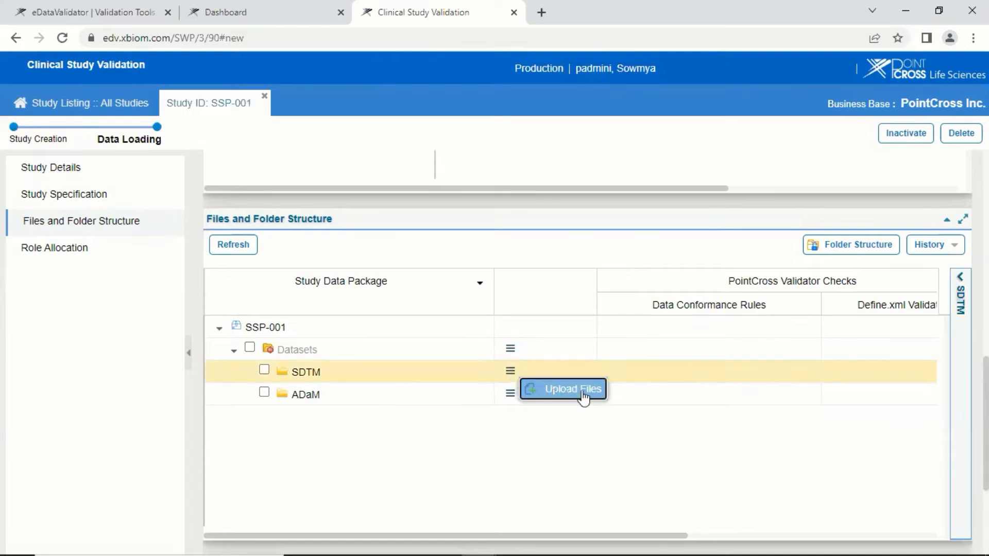
left_click(571, 389)
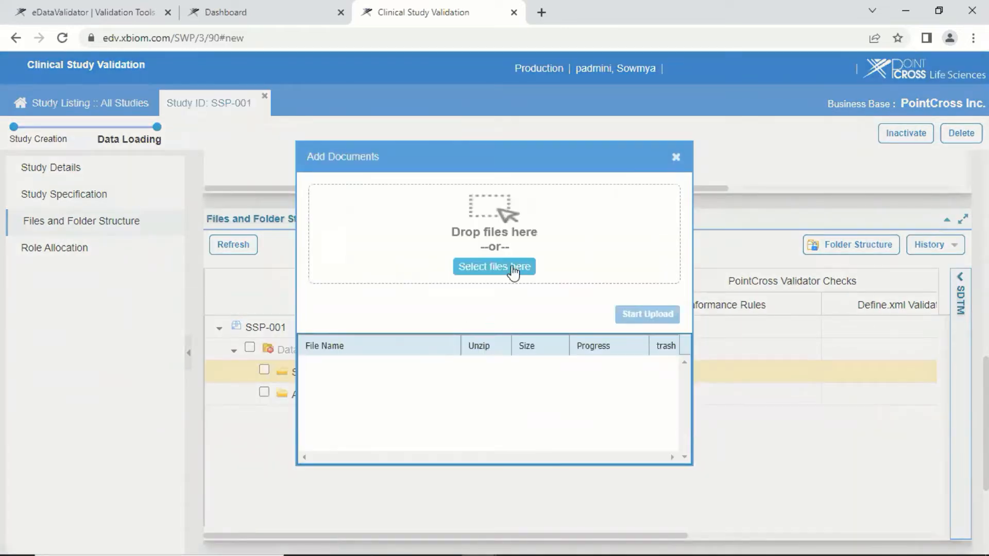
Select the SSP-001-load1 archive from Latest Datasets as the file to upload
left_click(493, 266)
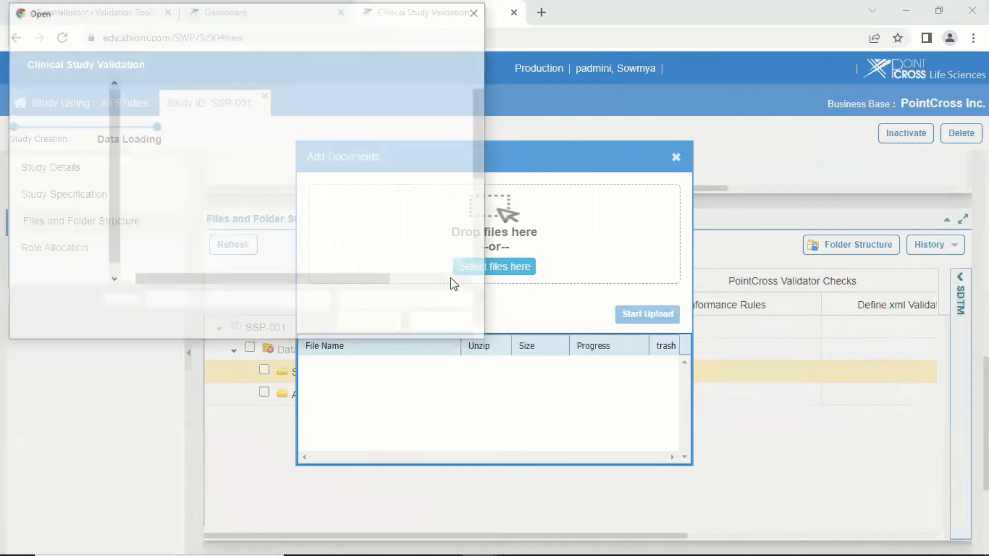
left_click(495, 266)
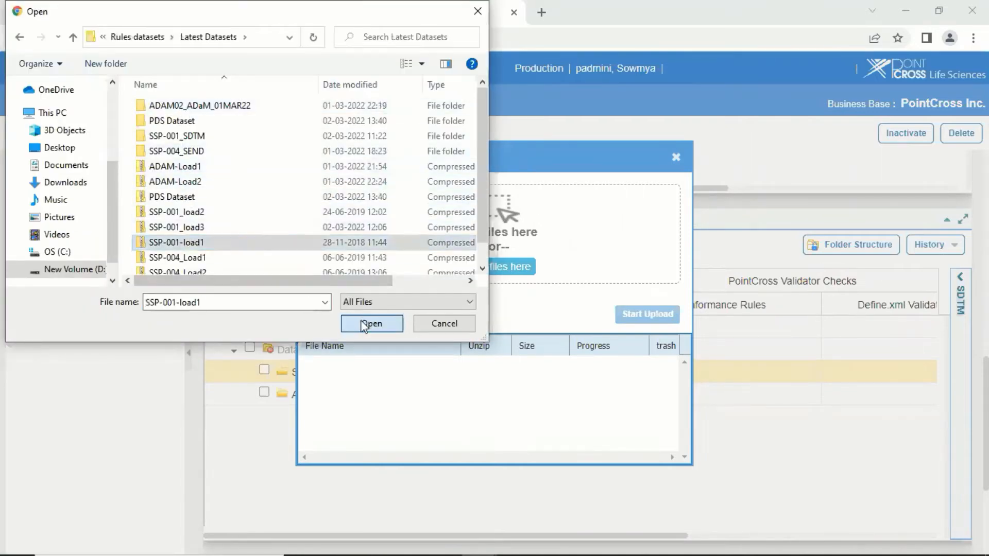
left_click(371, 323)
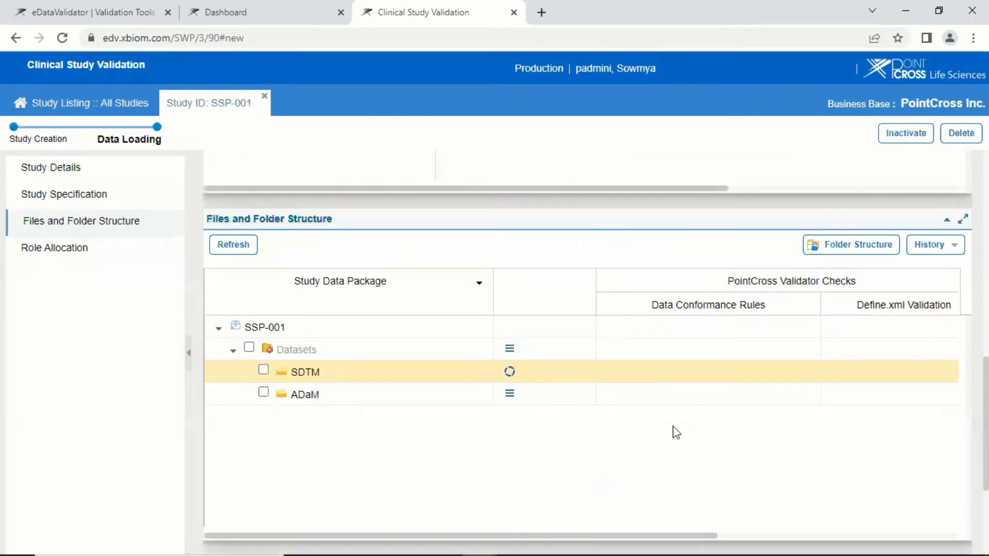
mouse_move(667, 435)
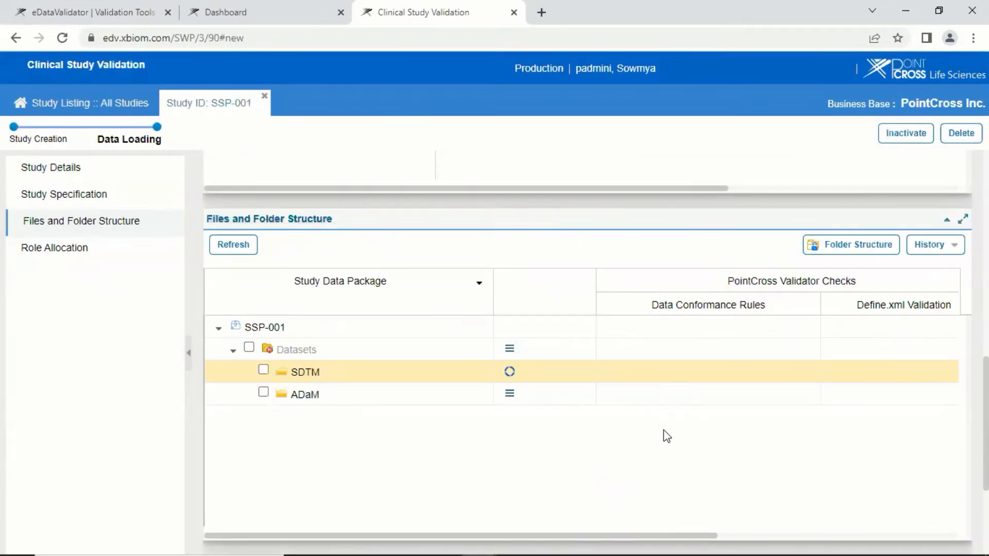
mouse_move(547, 375)
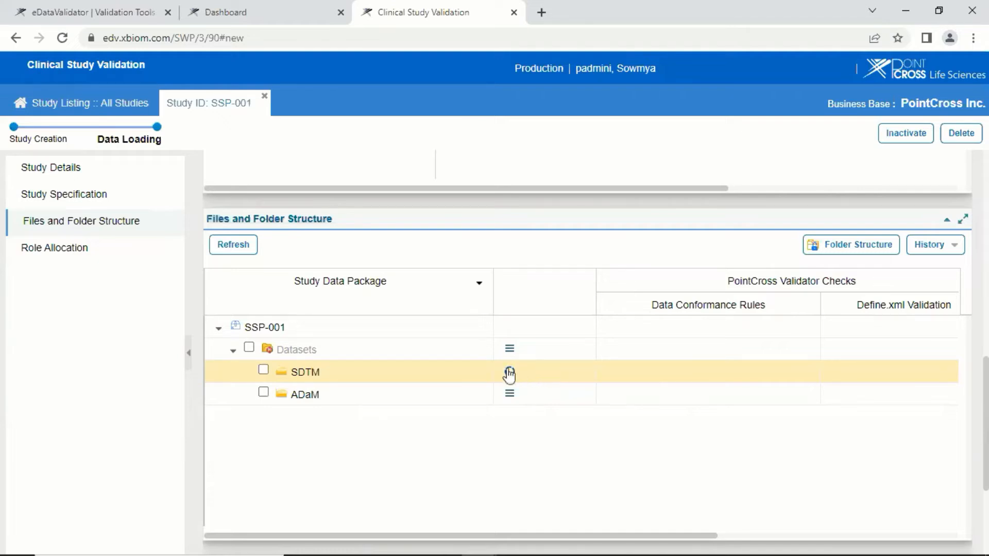
left_click(509, 372)
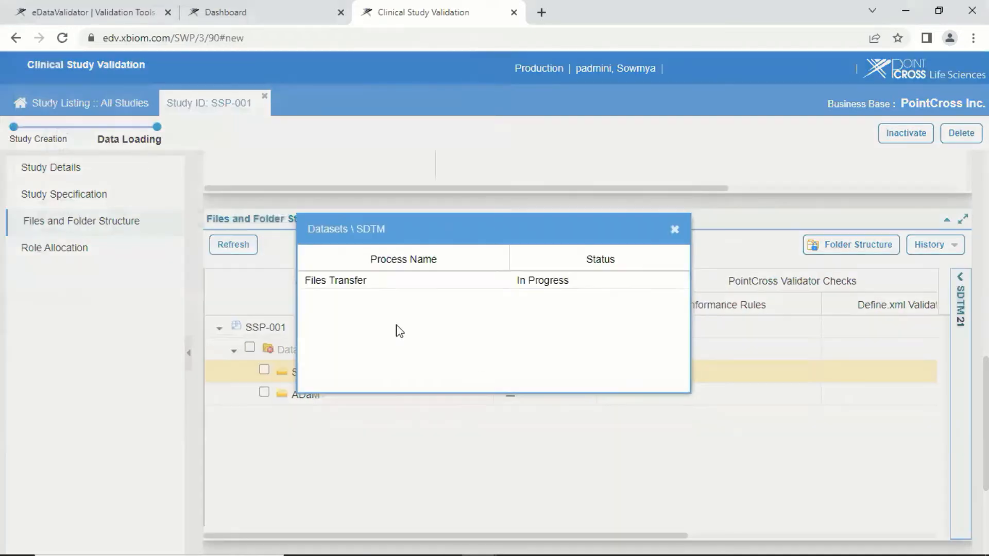
mouse_move(674, 230)
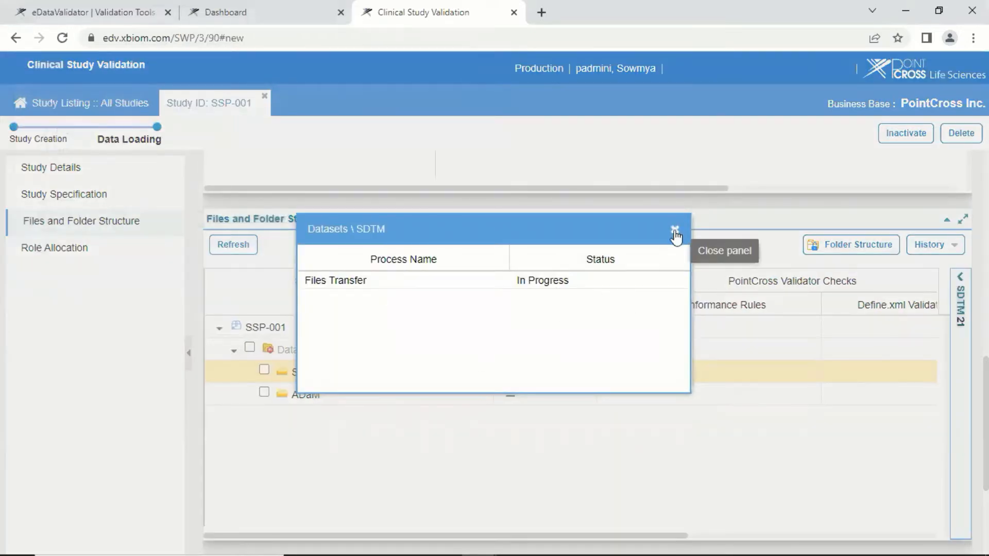
left_click(675, 229)
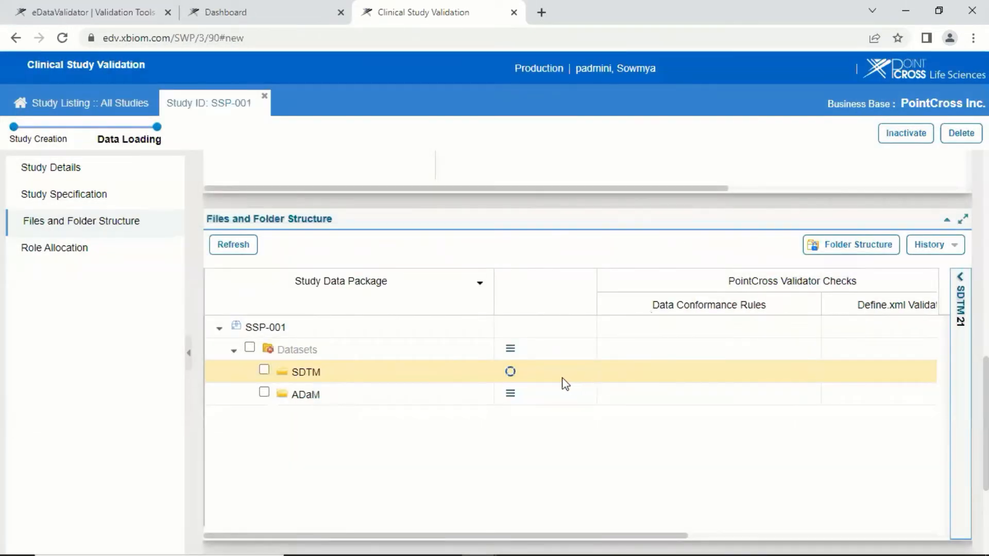
mouse_move(962, 280)
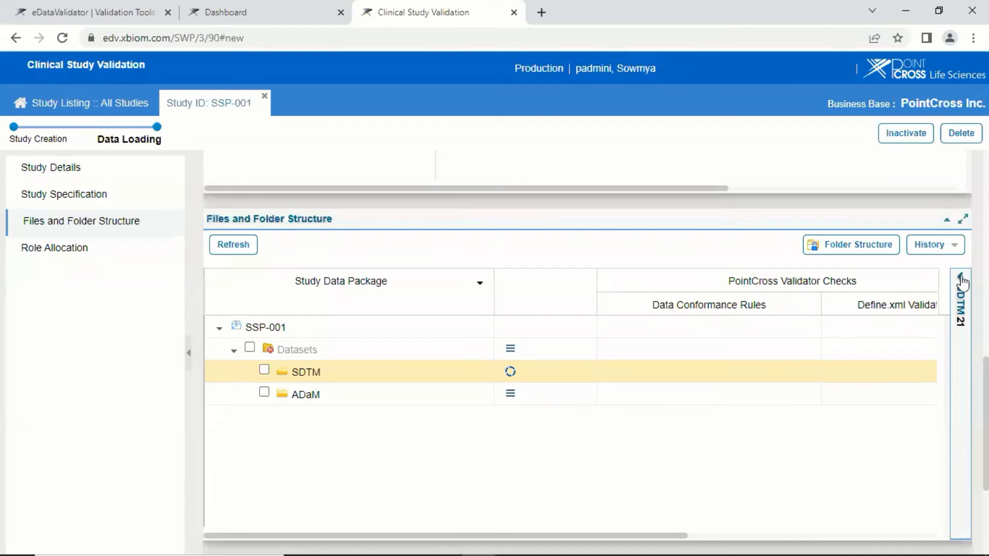
left_click(305, 372)
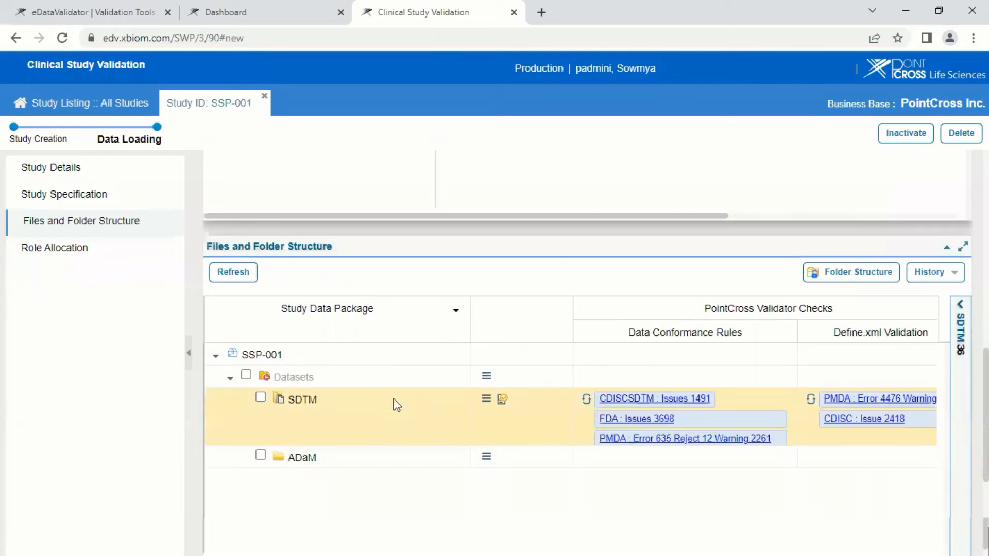
mouse_move(590, 432)
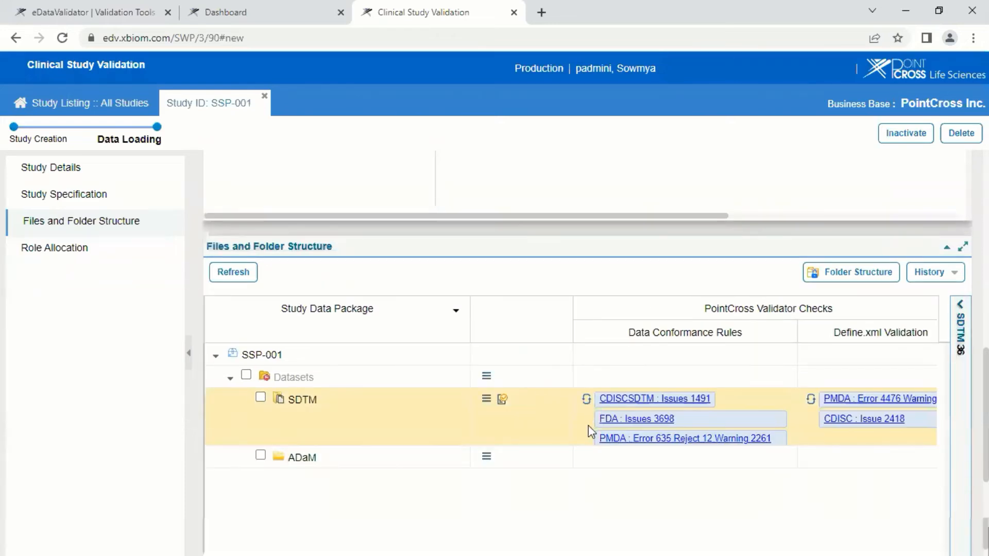
mouse_move(628, 416)
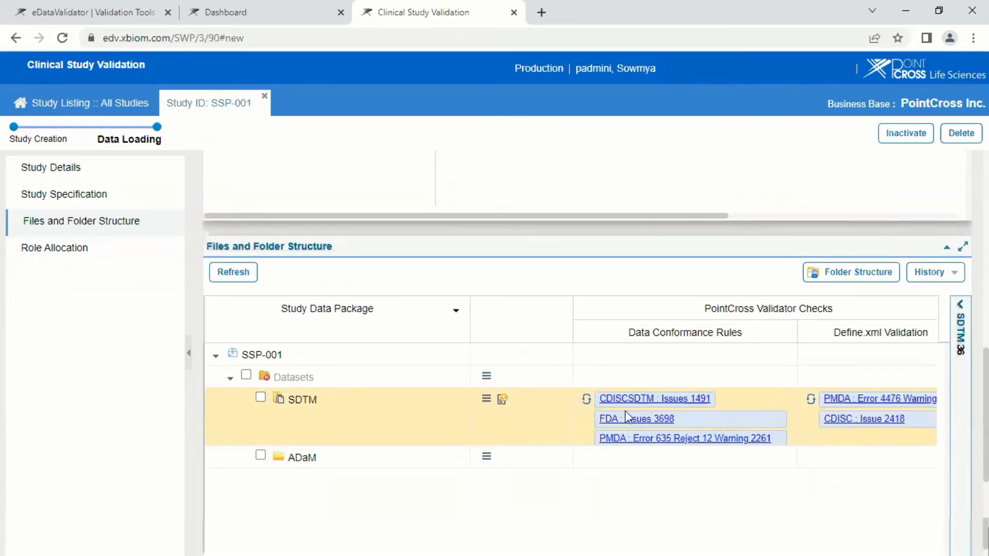
mouse_move(621, 411)
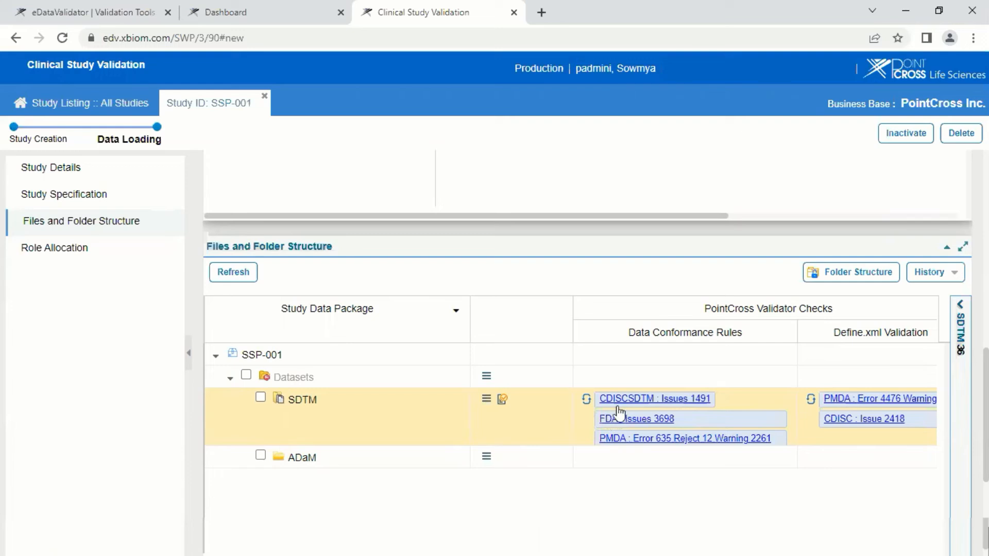
mouse_move(675, 451)
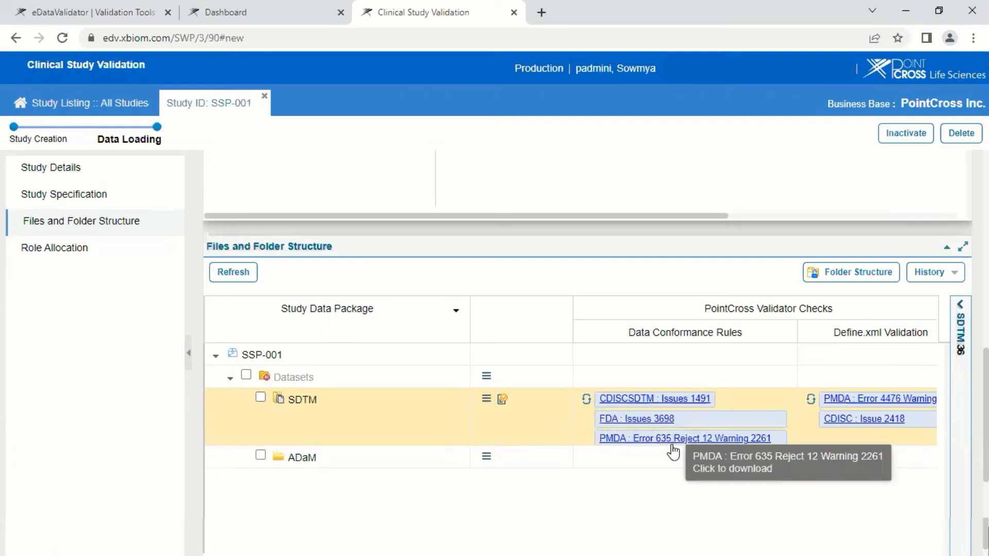
mouse_move(775, 352)
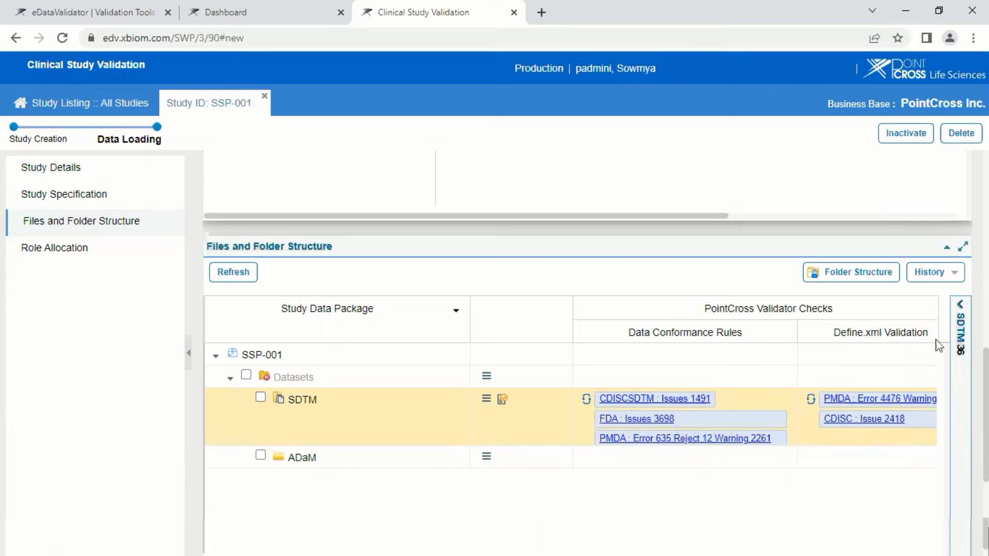
mouse_move(703, 477)
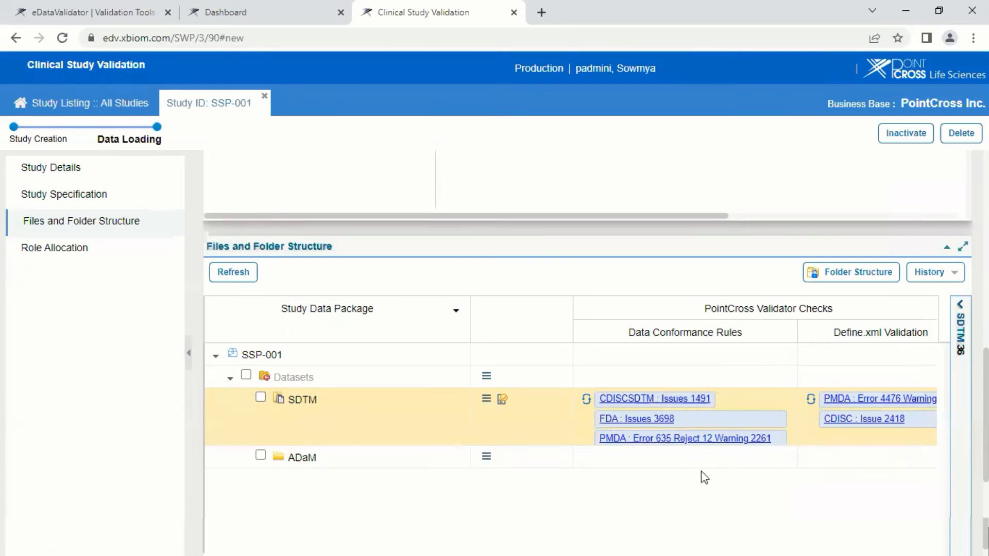
mouse_move(634, 414)
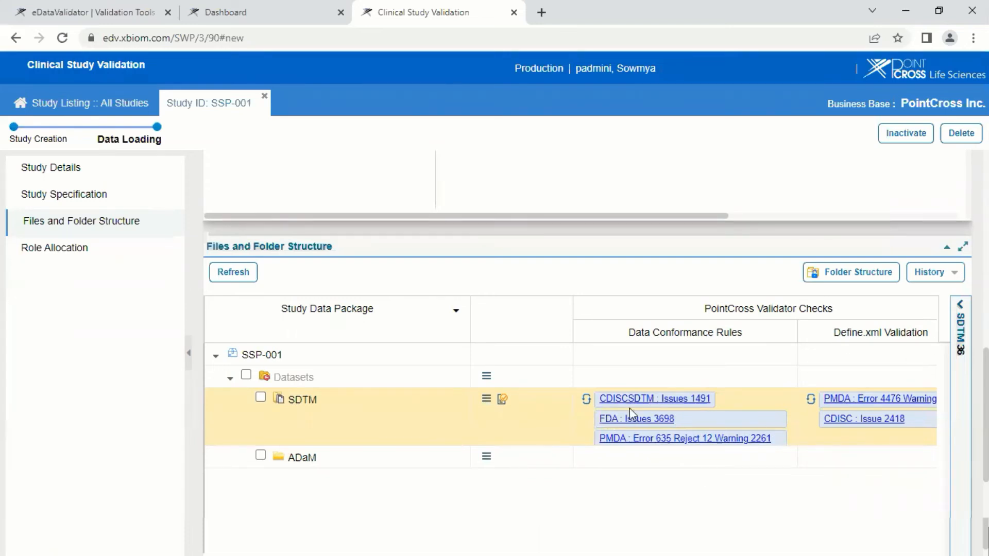
mouse_move(654, 398)
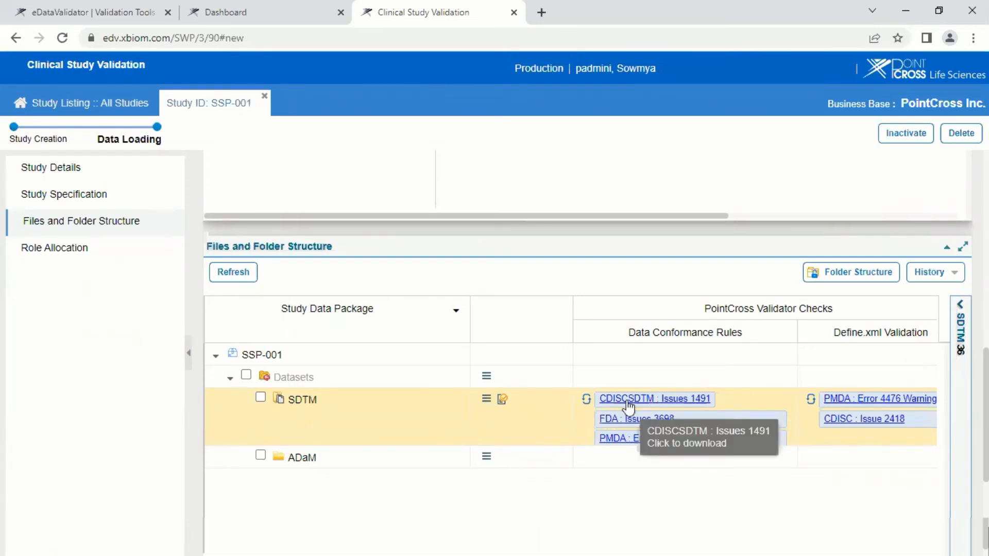
mouse_move(531, 436)
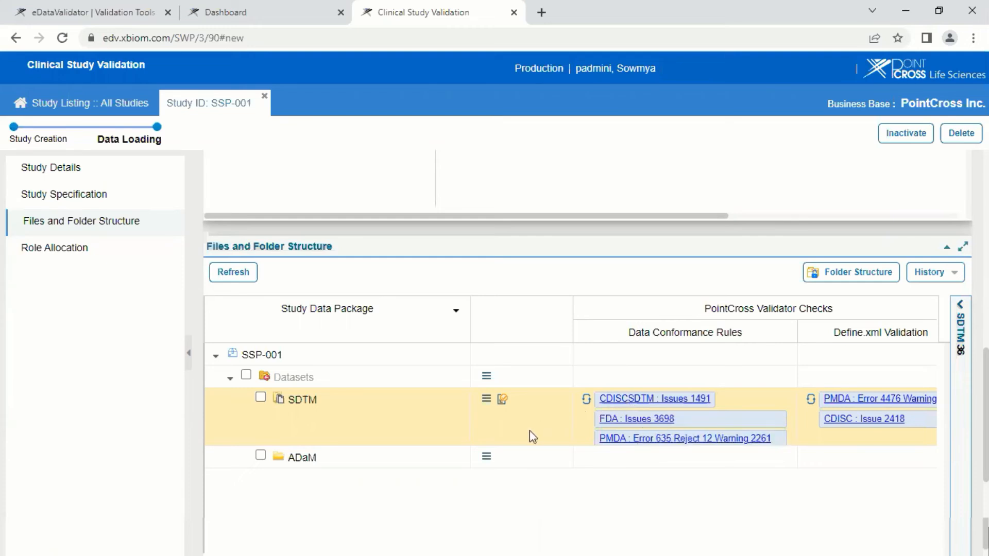
mouse_move(483, 410)
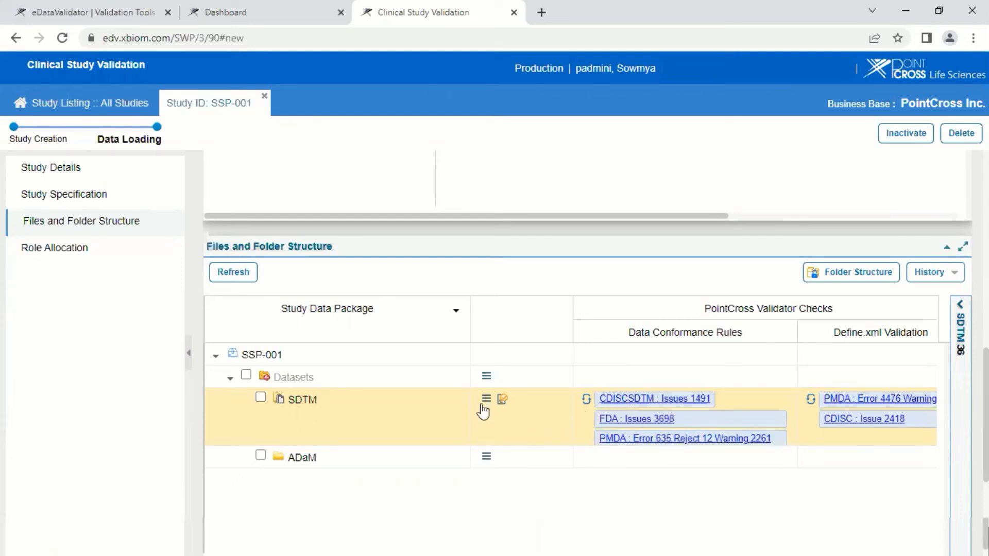
left_click(486, 399)
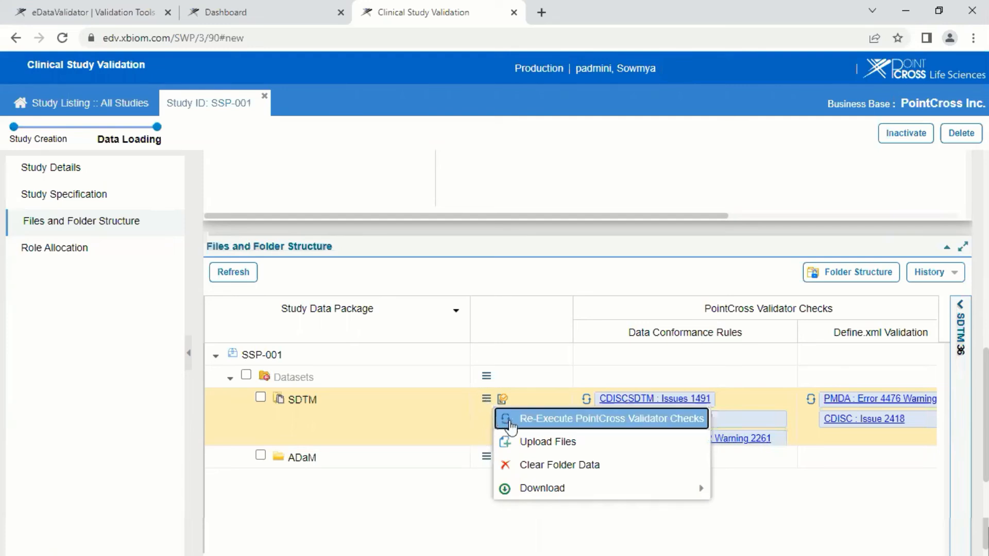
mouse_move(544, 426)
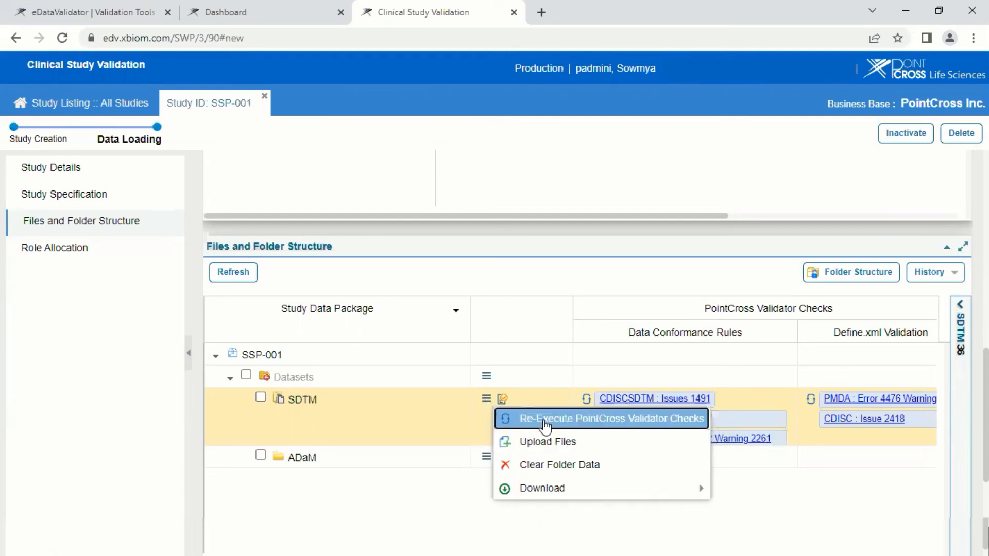
mouse_move(662, 426)
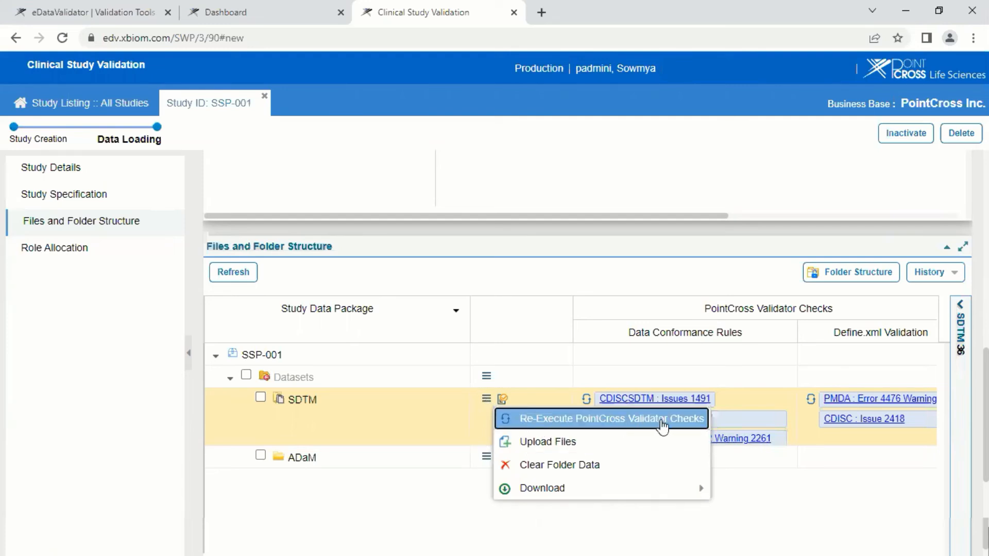
mouse_move(548, 442)
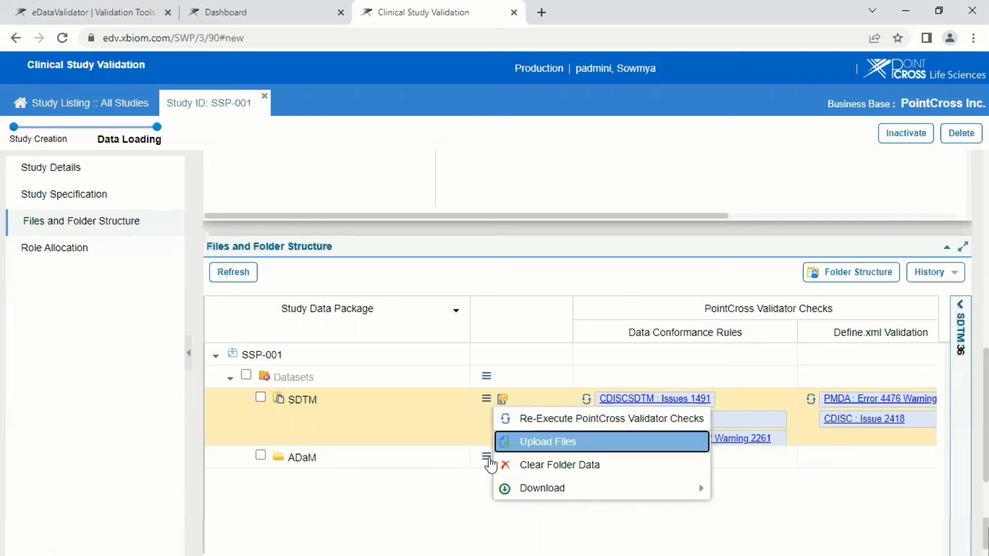
left_click(486, 457)
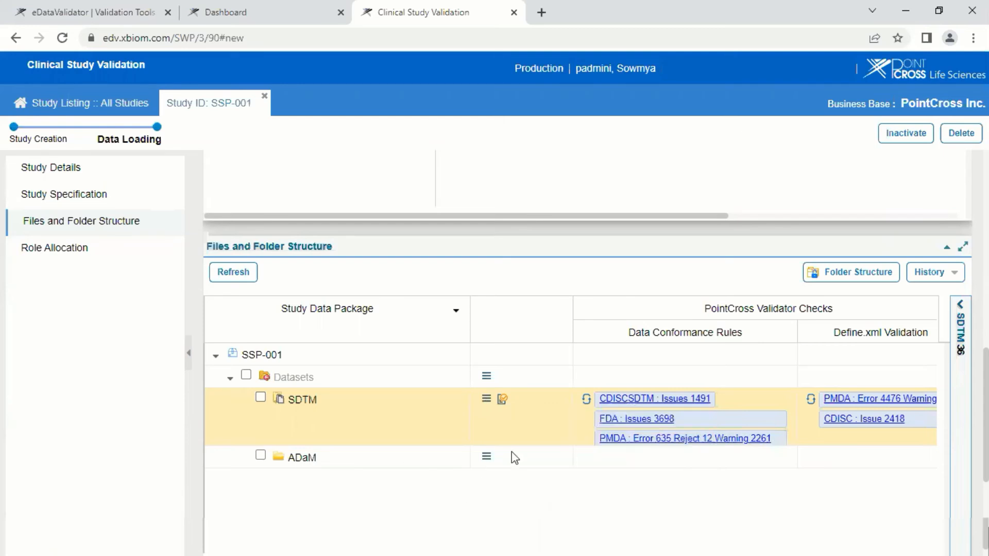
mouse_move(580, 461)
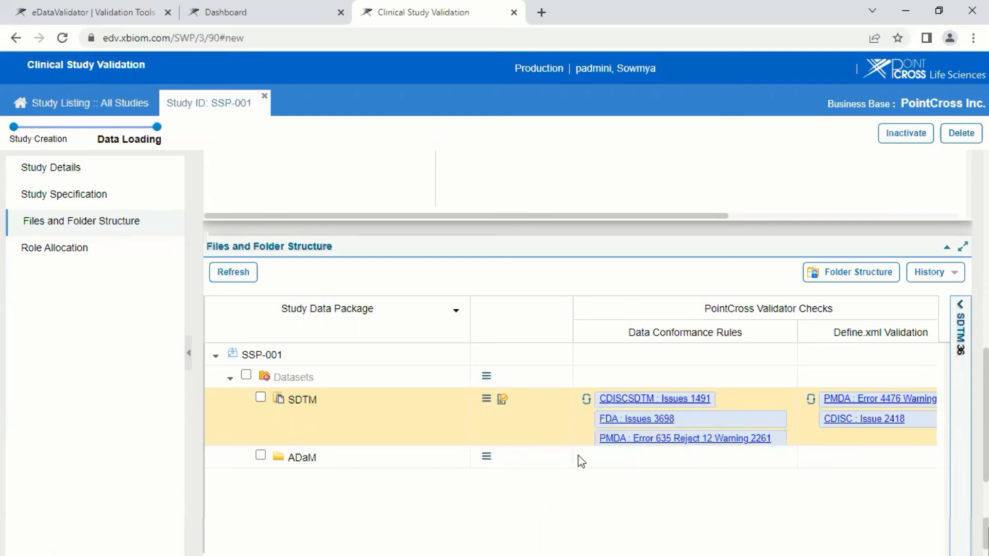
Download the 'FDA : Issues 3698' report and open the .xlsx from the download bar
scroll("down", 3)
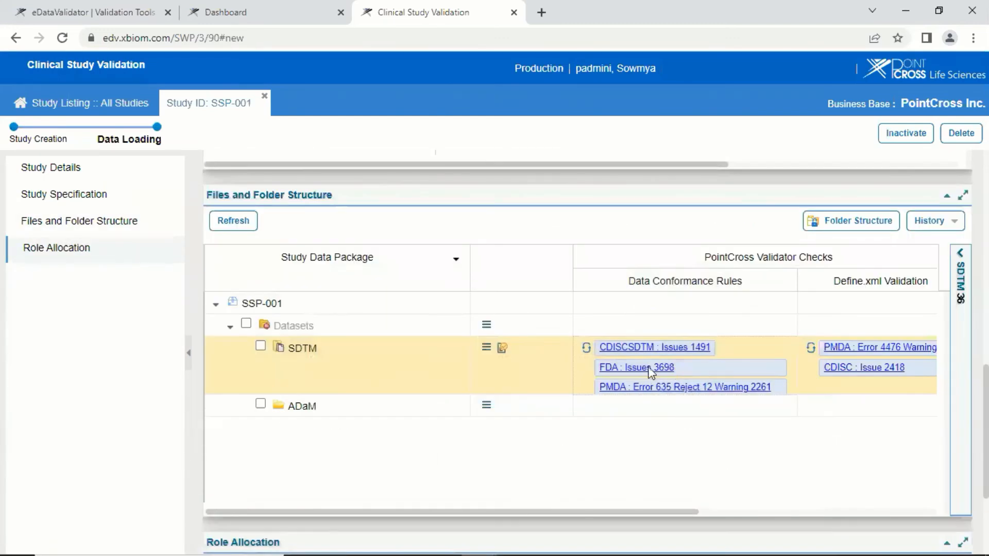
left_click(635, 366)
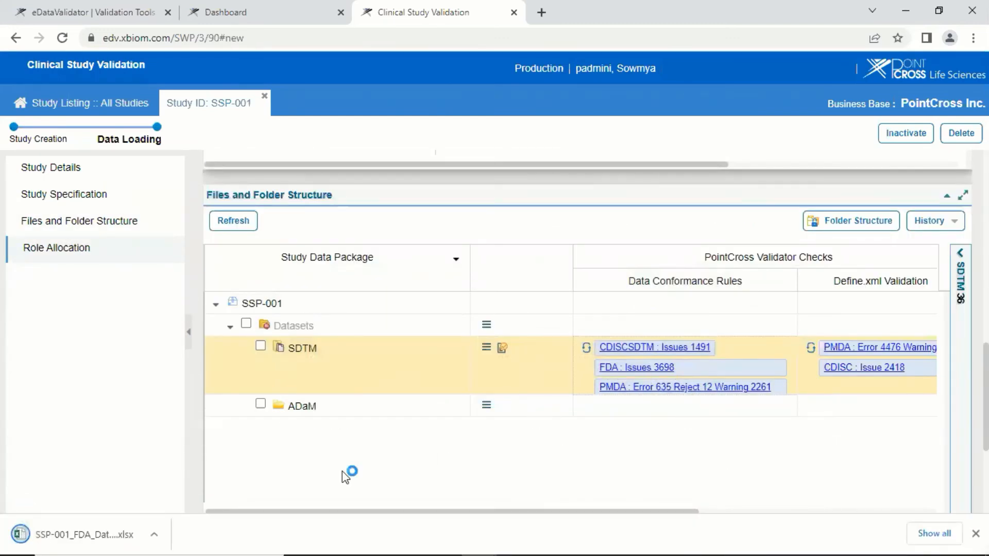
mouse_move(83, 535)
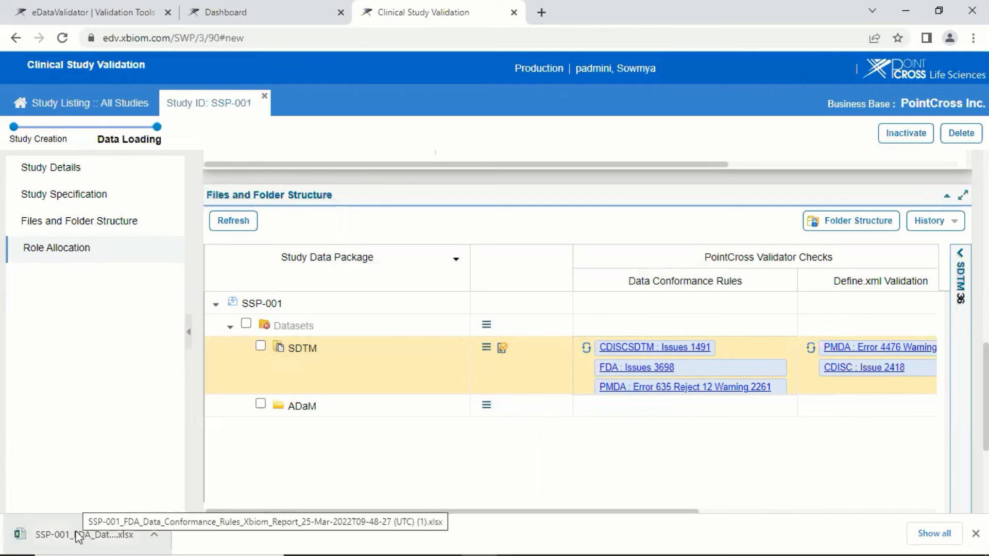
left_click(82, 535)
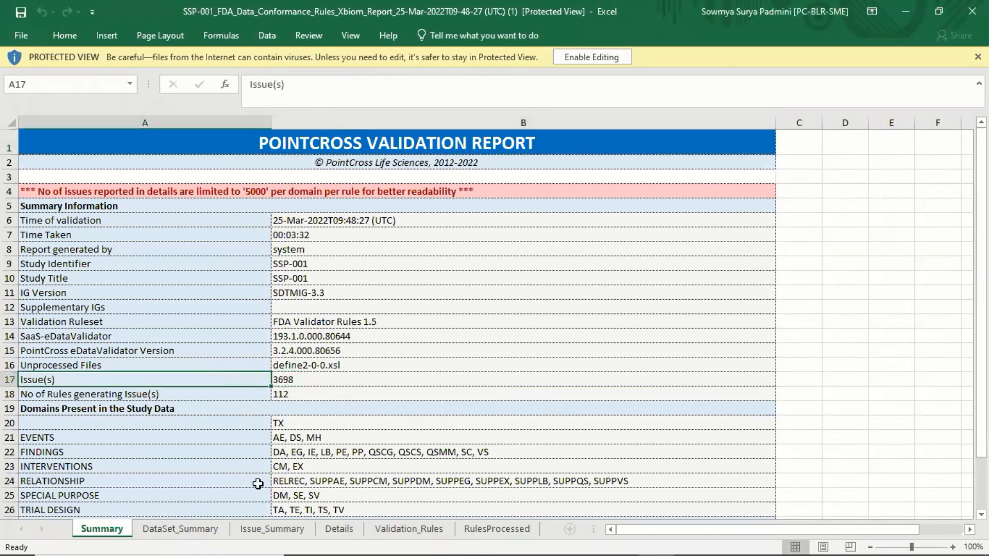
Switch from the Summary sheet to the Details sheet of PP domain issues
left_click(339, 529)
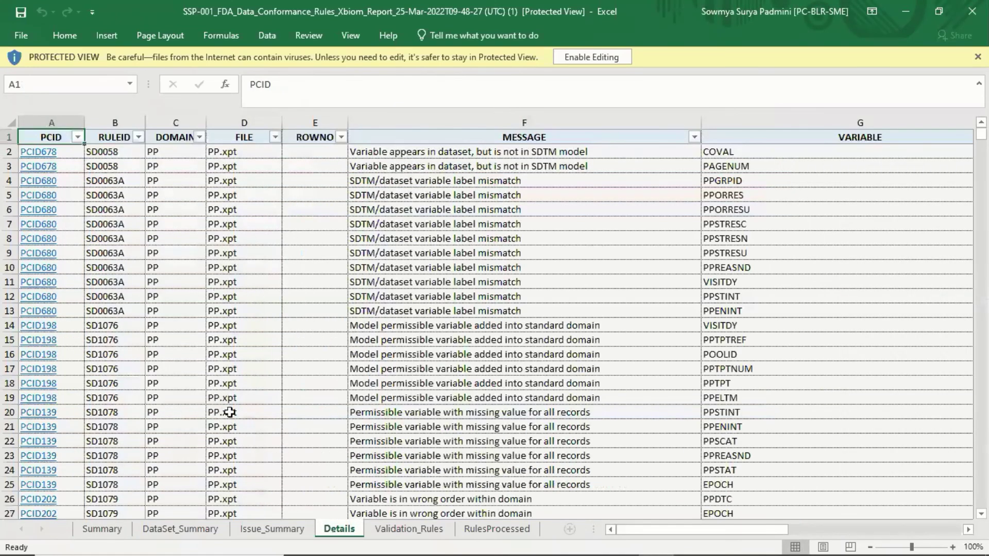
mouse_move(645, 536)
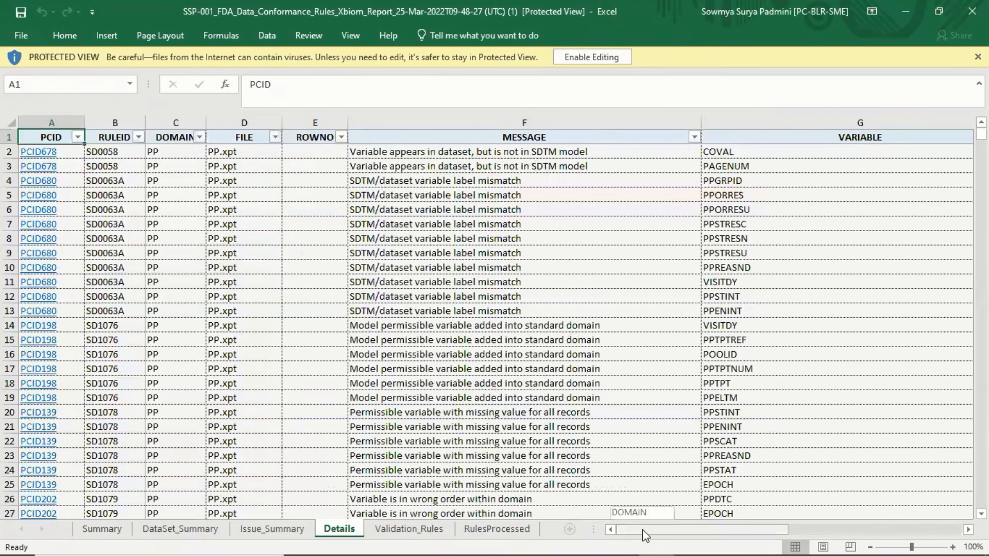